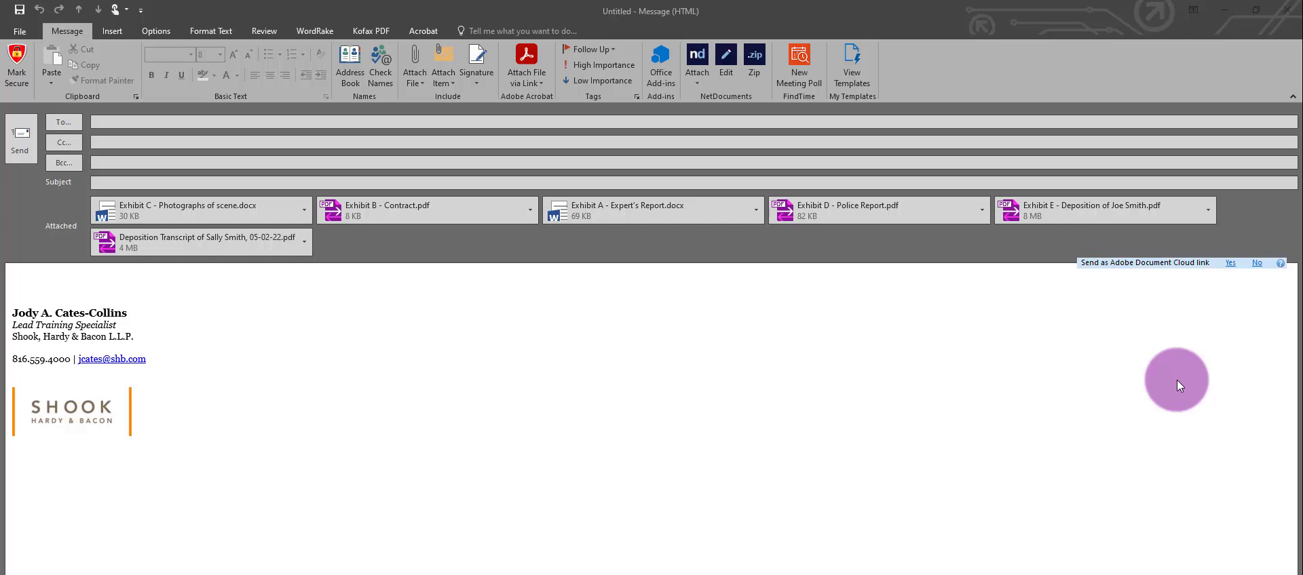
mouse_move(1174, 389)
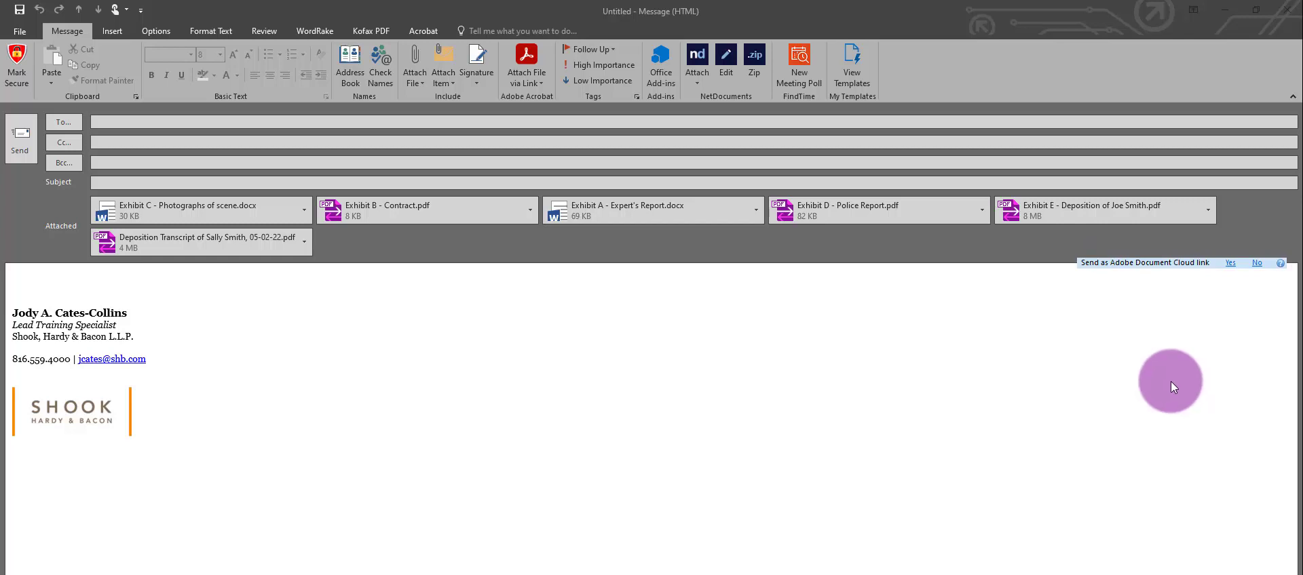
mouse_move(1158, 380)
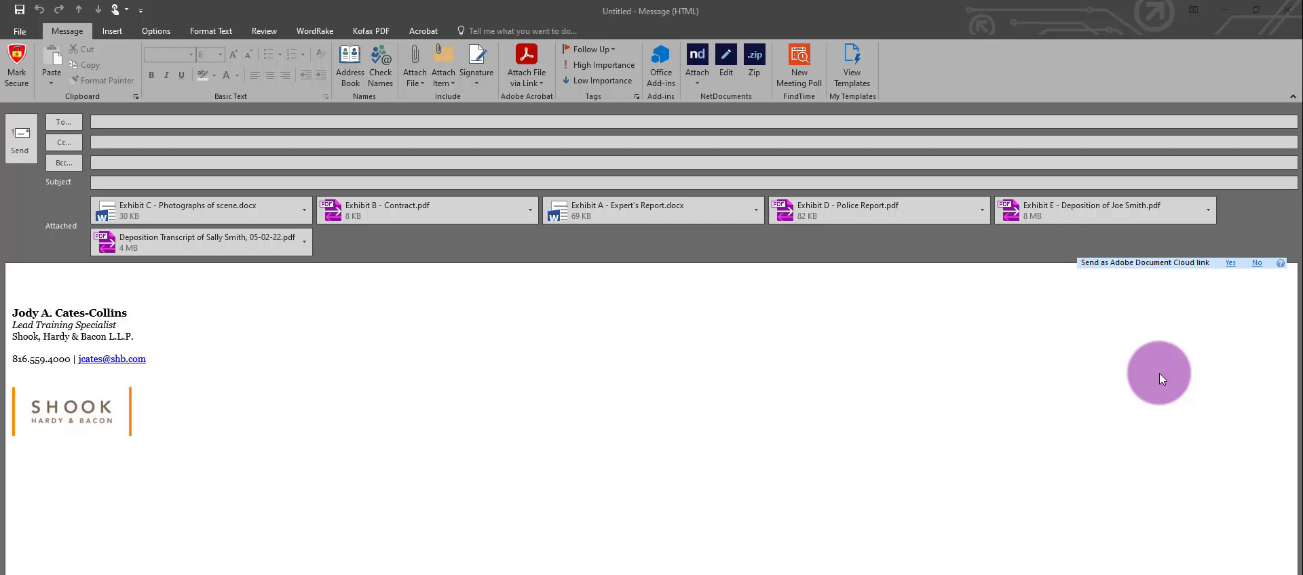
mouse_move(339, 322)
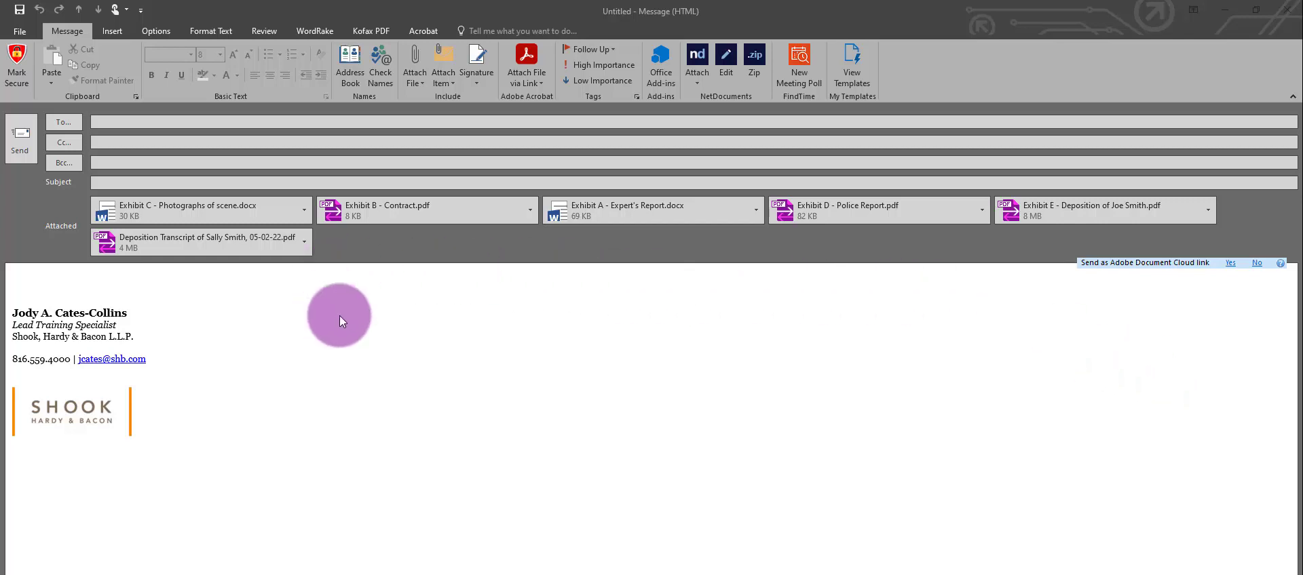
mouse_move(337, 266)
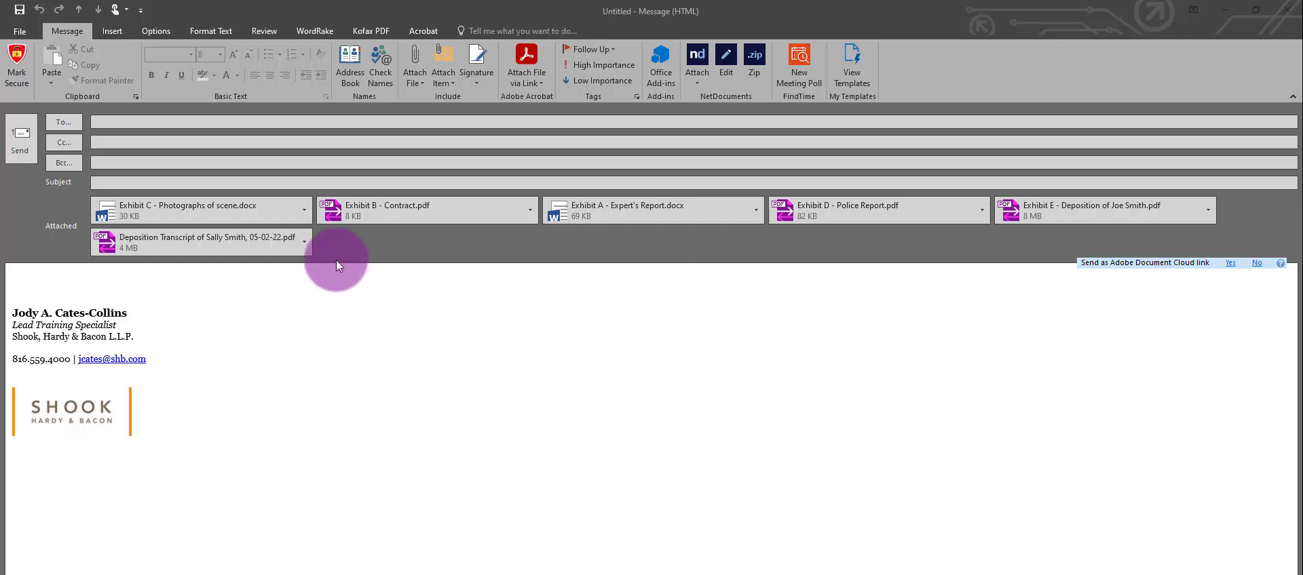
mouse_move(330, 255)
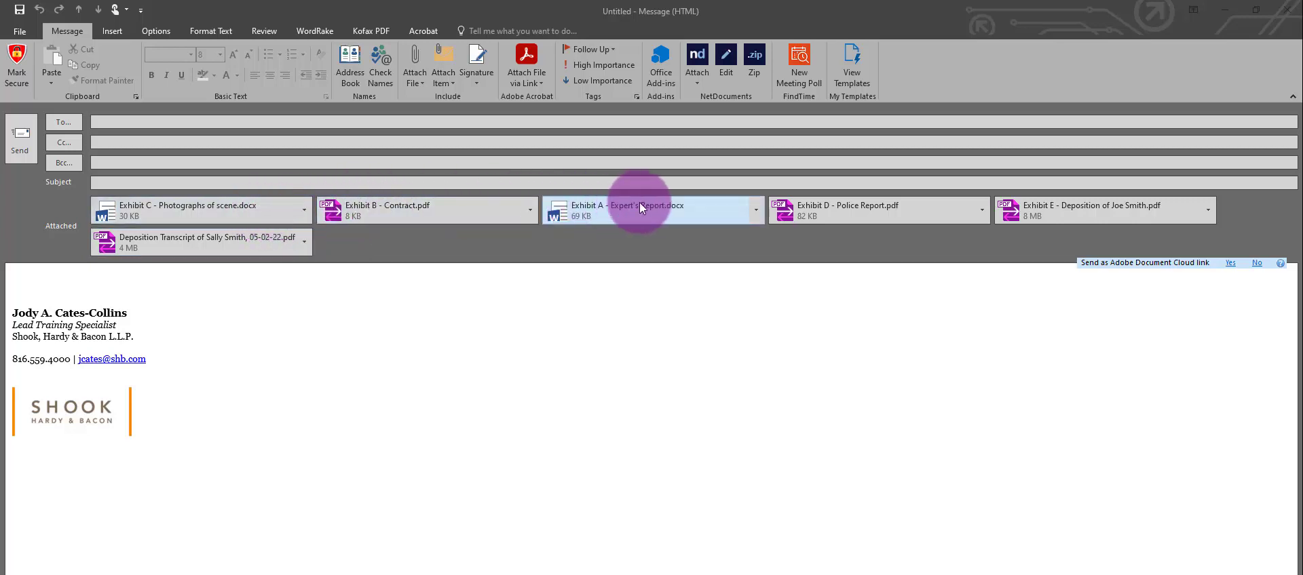
mouse_move(733, 209)
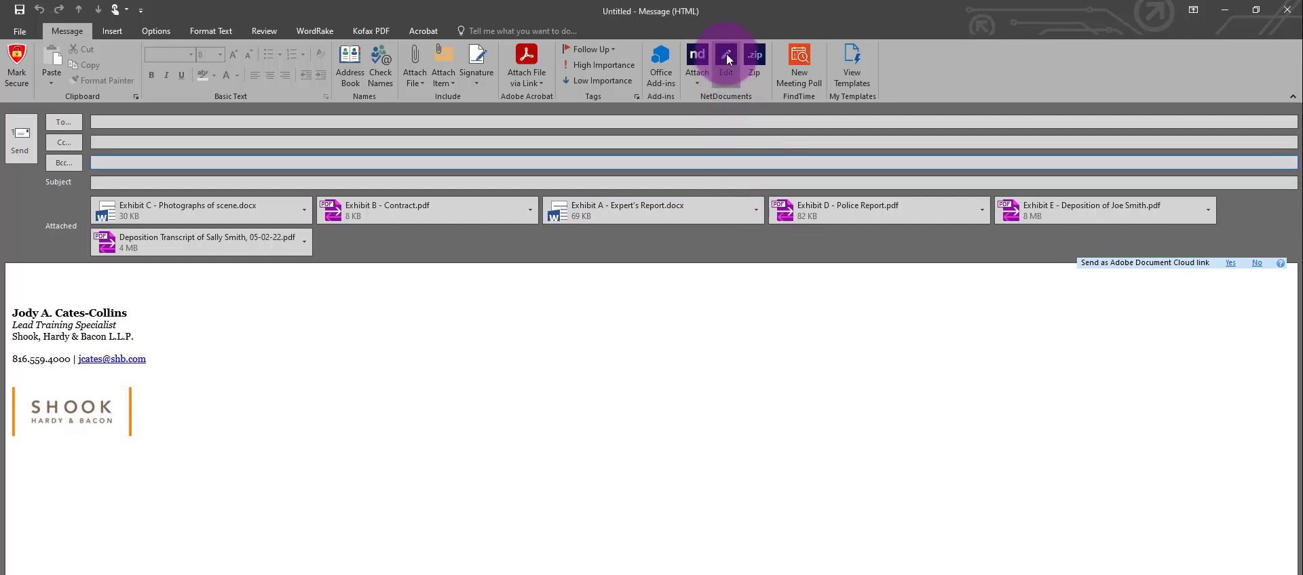
Drag Exhibit A just after the deposition transcript and Exhibit B after Exhibit A in Edit Attachments
click(724, 62)
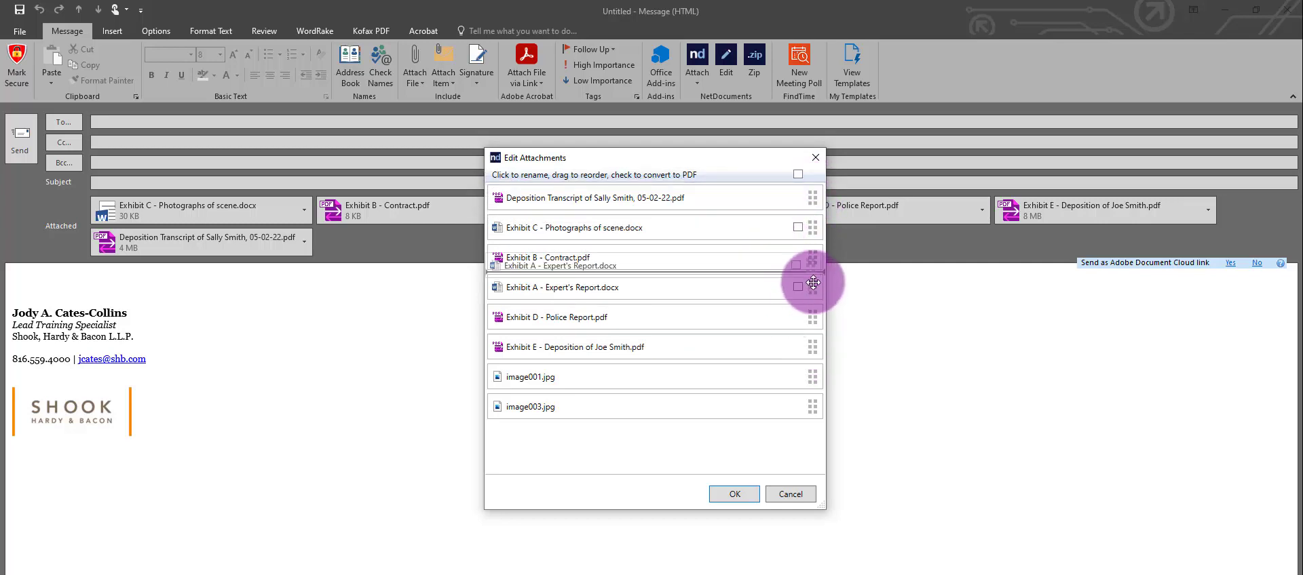
drag(813, 287, 813, 228)
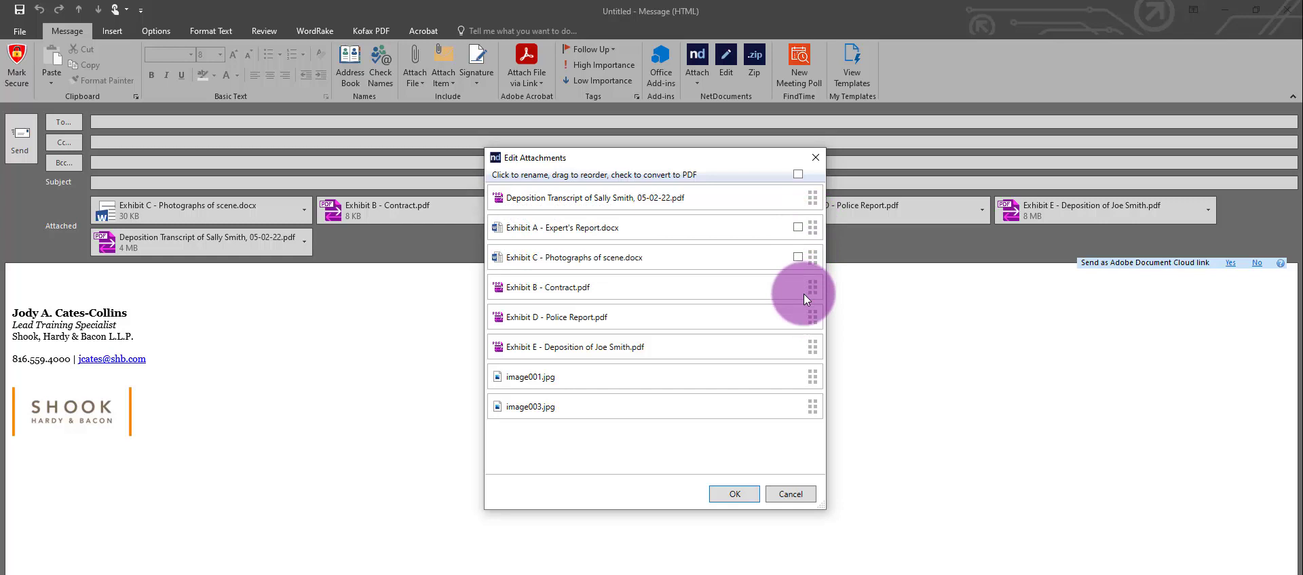
drag(810, 288, 810, 255)
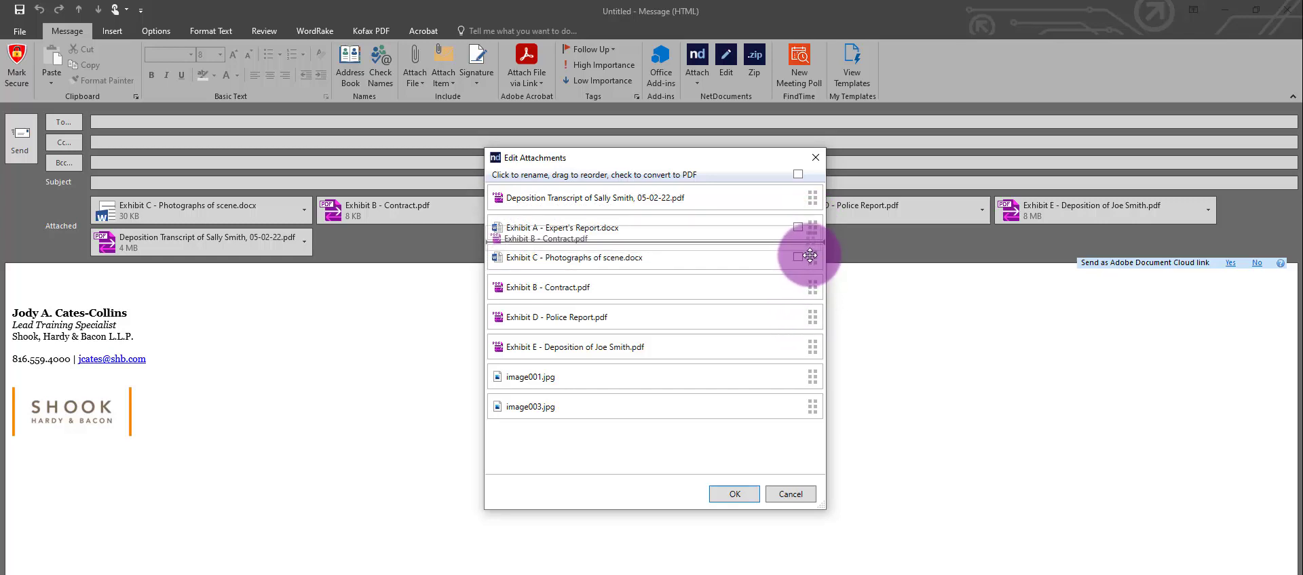
drag(812, 255, 811, 348)
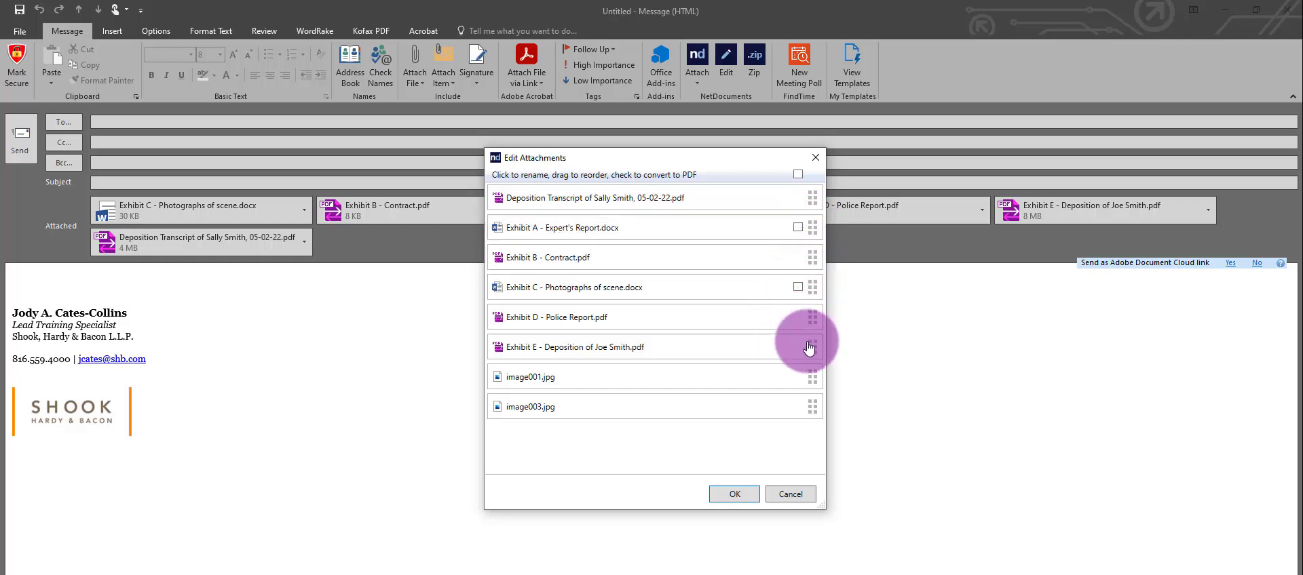
mouse_move(689, 336)
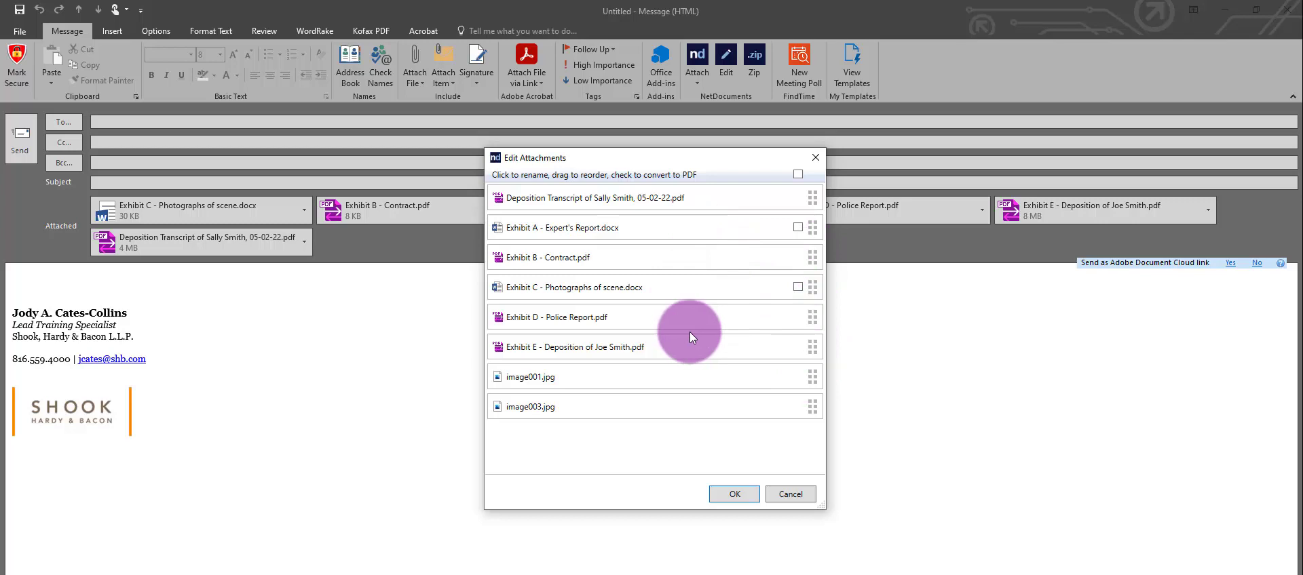
mouse_move(593, 228)
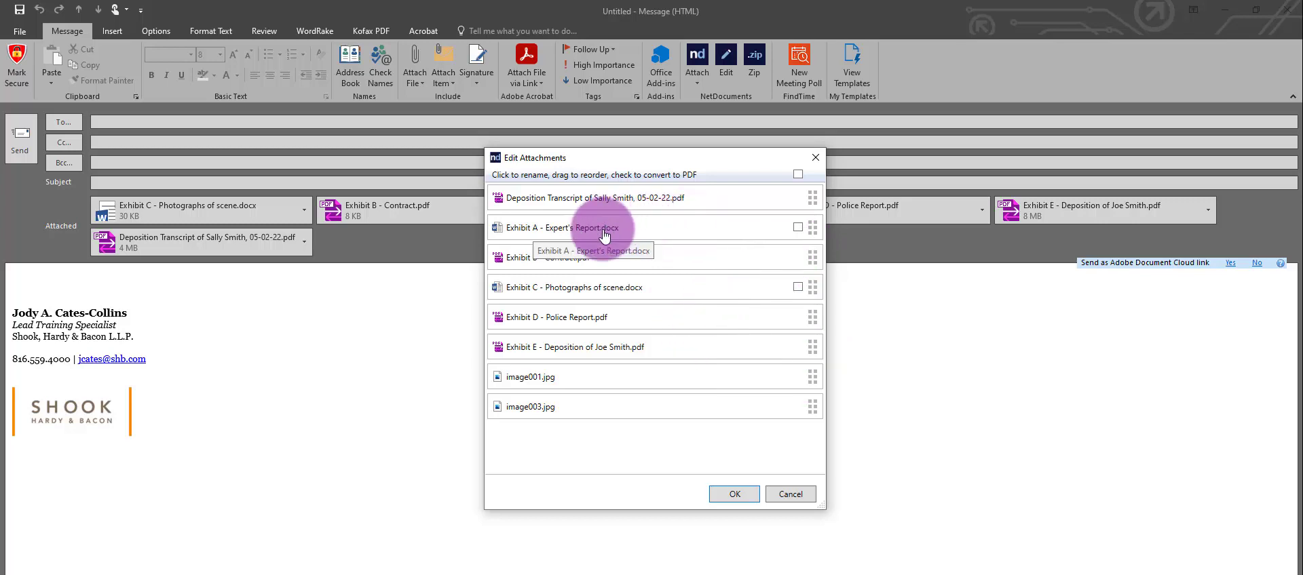
Tick the header checkbox so Word exhibits A and C are marked for PDF conversion
click(797, 226)
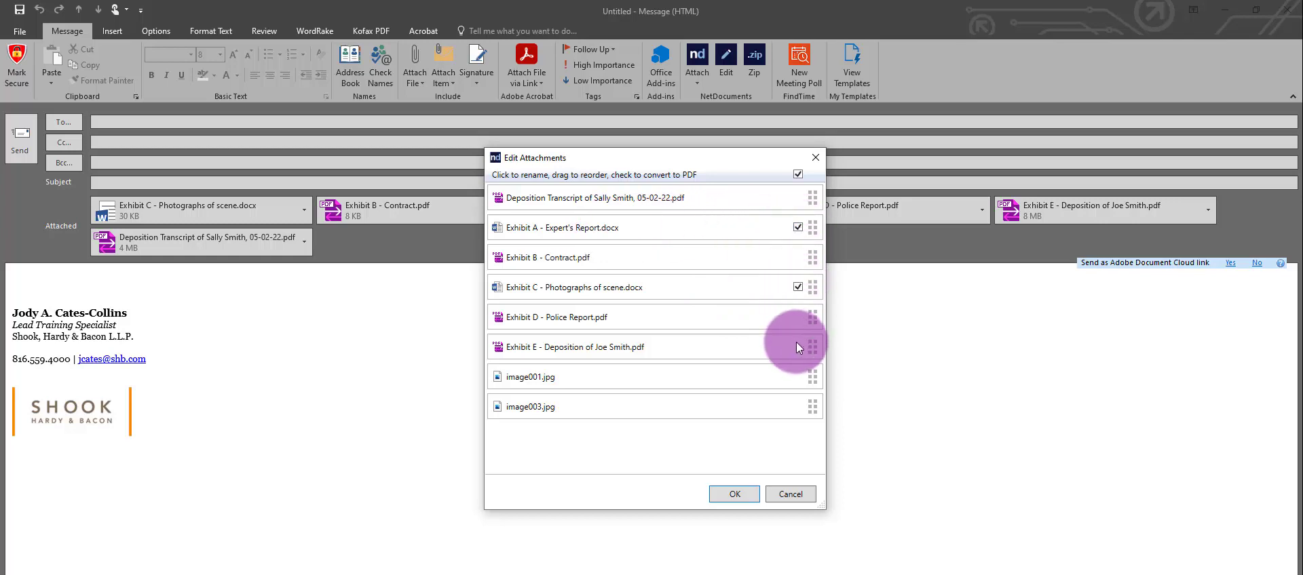
mouse_move(768, 311)
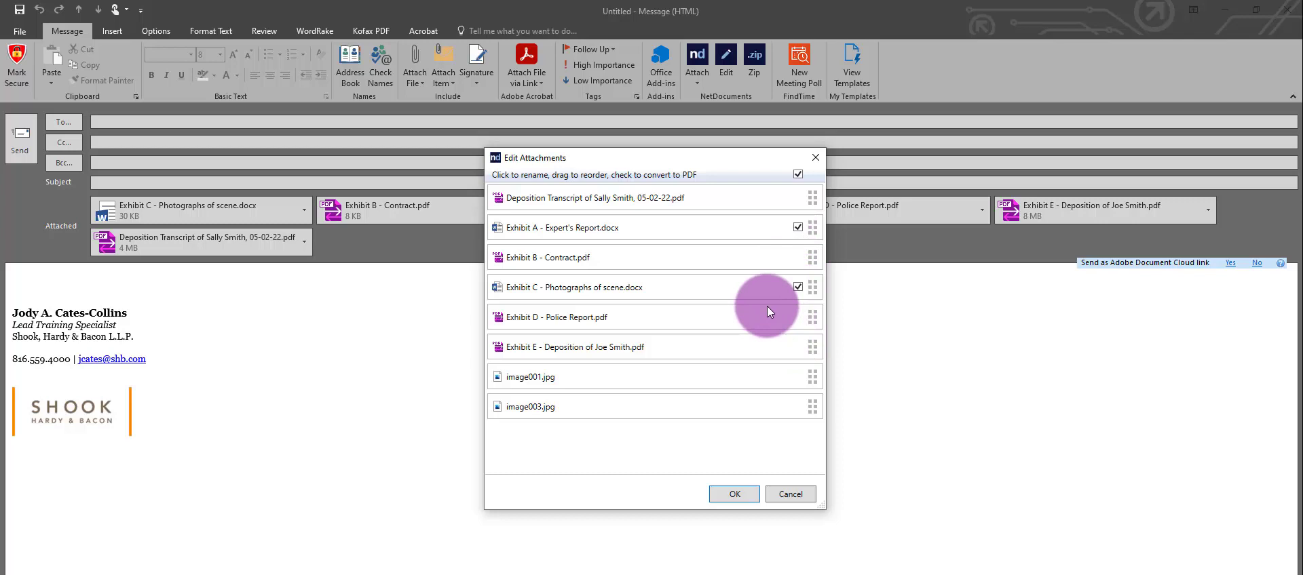
mouse_move(716, 293)
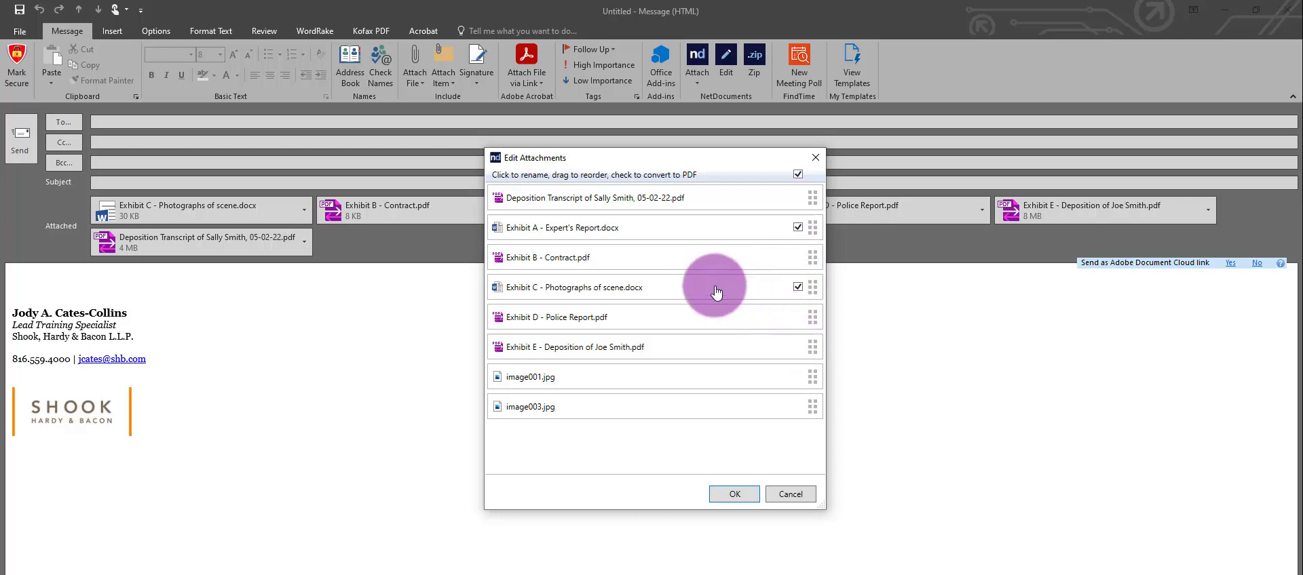
Insert 'Security' into the Exhibit B name, making it Exhibit B - Security Contract.pdf
click(548, 258)
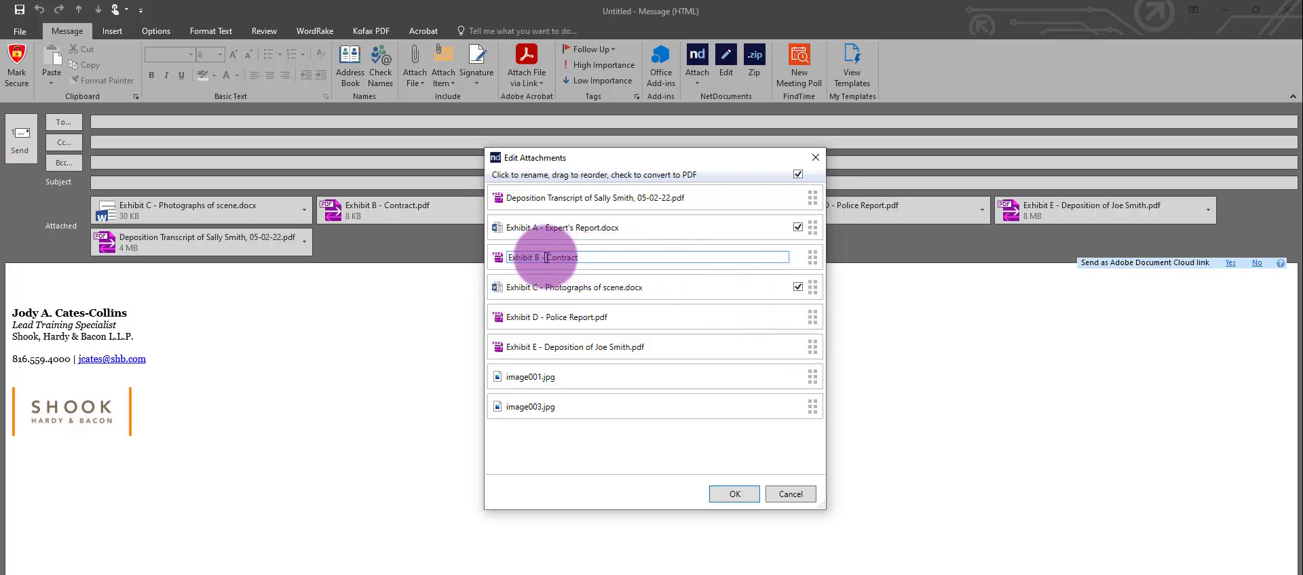
mouse_move(571, 286)
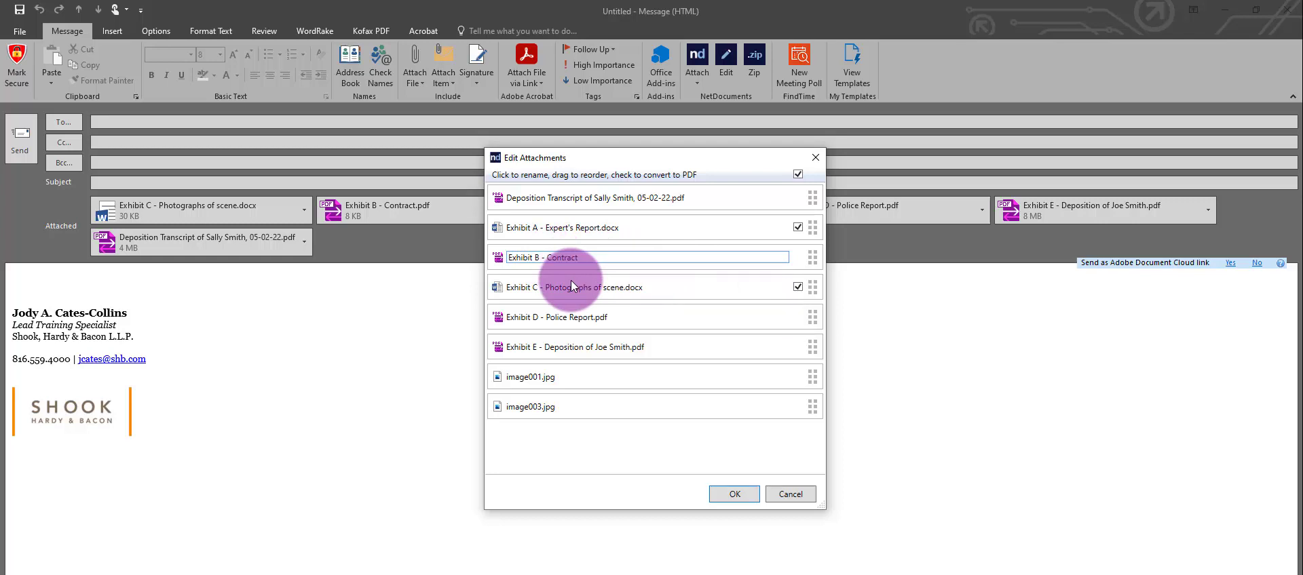
text(Sec)
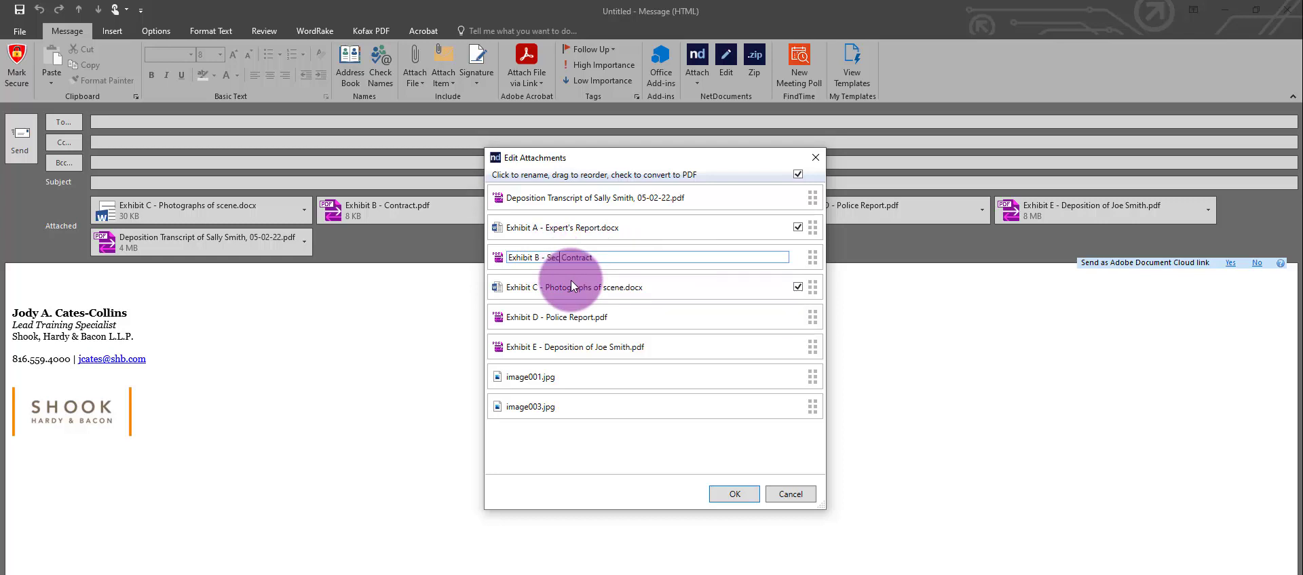
text(urity)
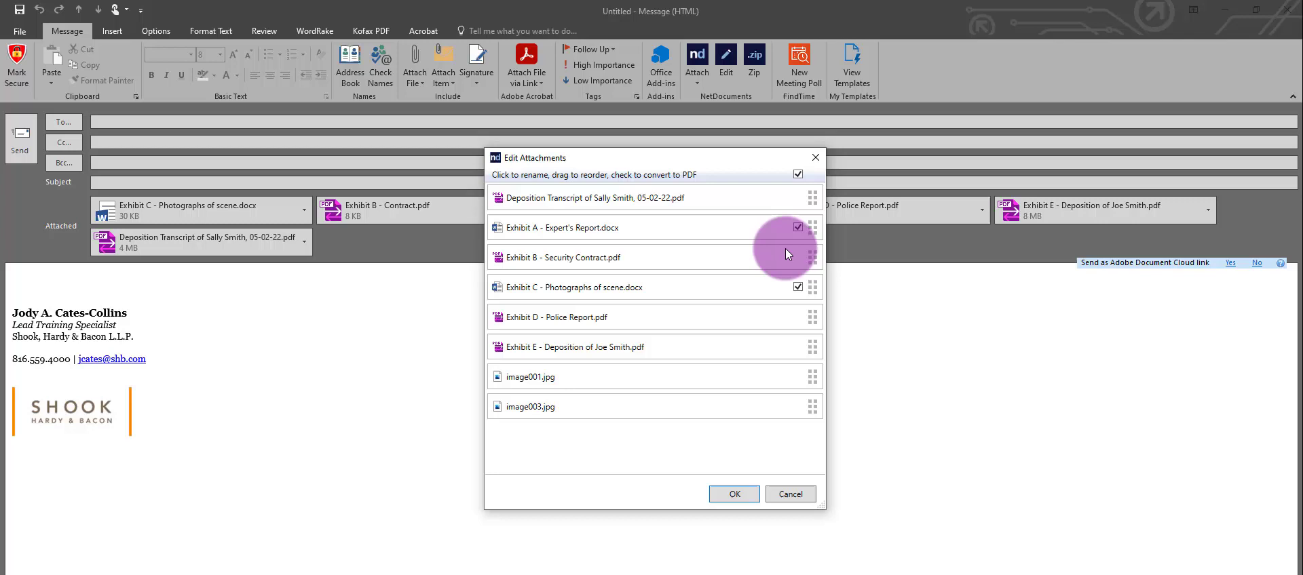
click(733, 494)
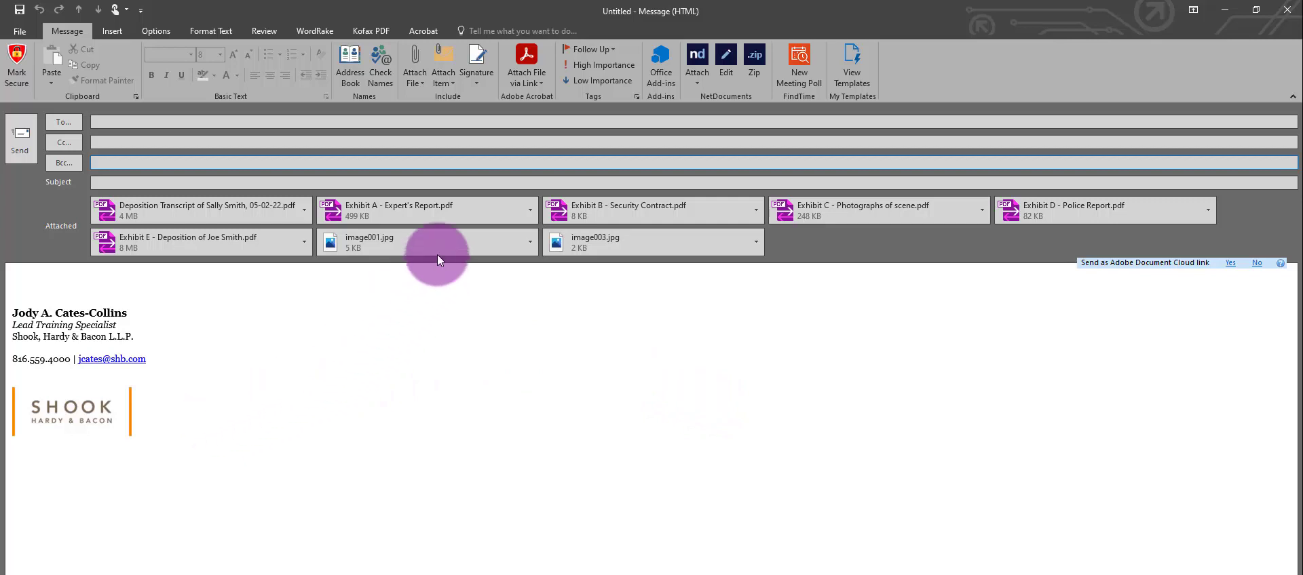
mouse_move(428, 241)
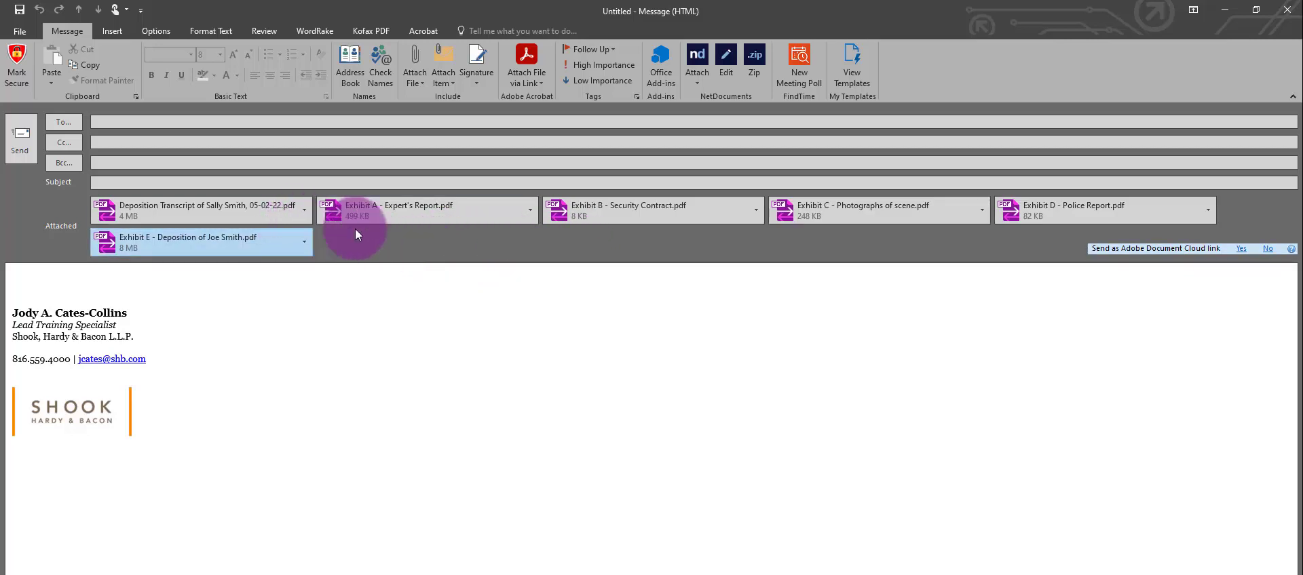
mouse_move(395, 240)
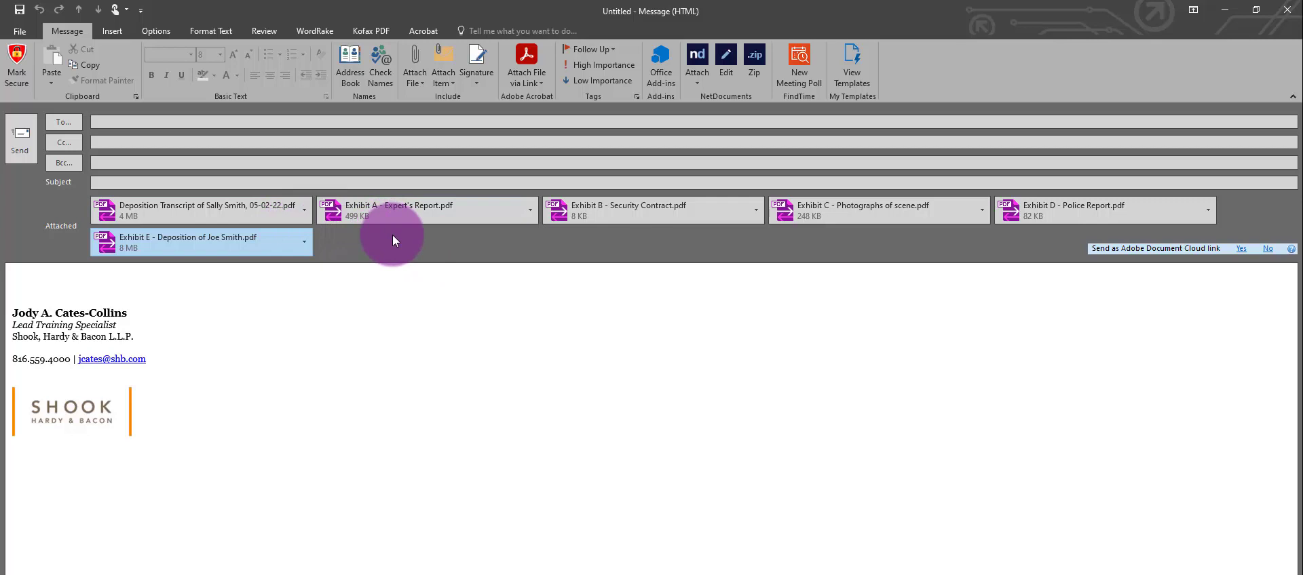
mouse_move(387, 245)
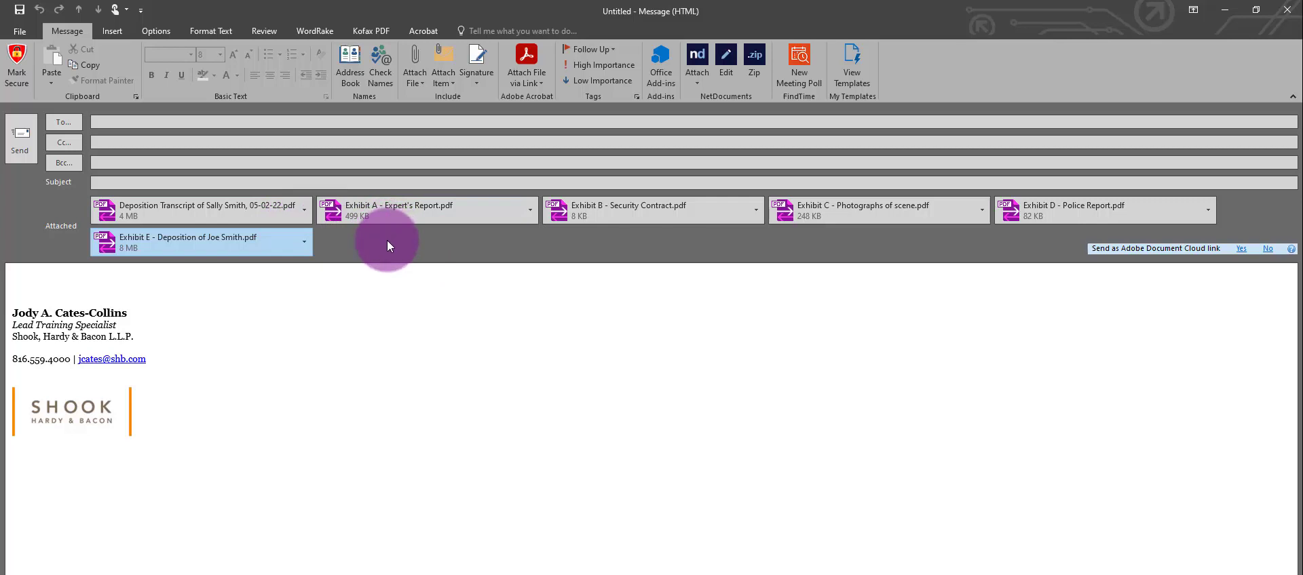